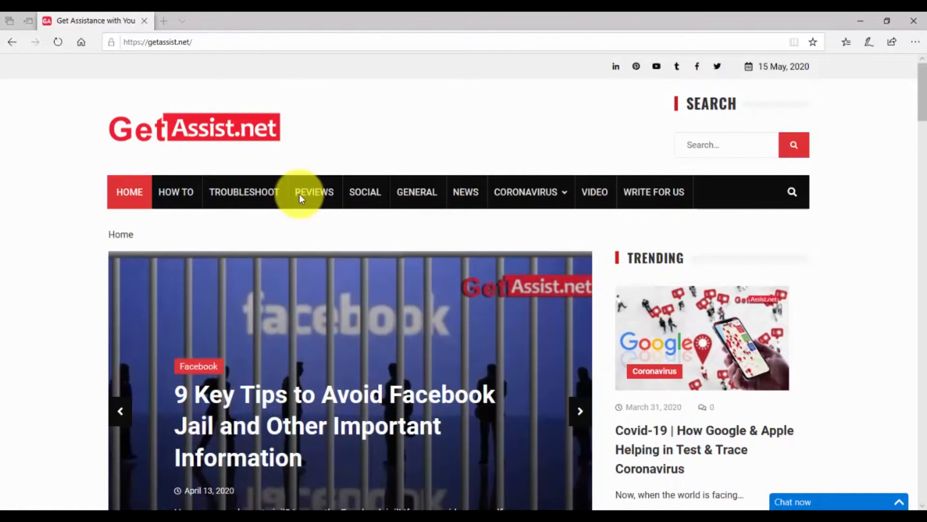
pyautogui.moveTo(554, 232)
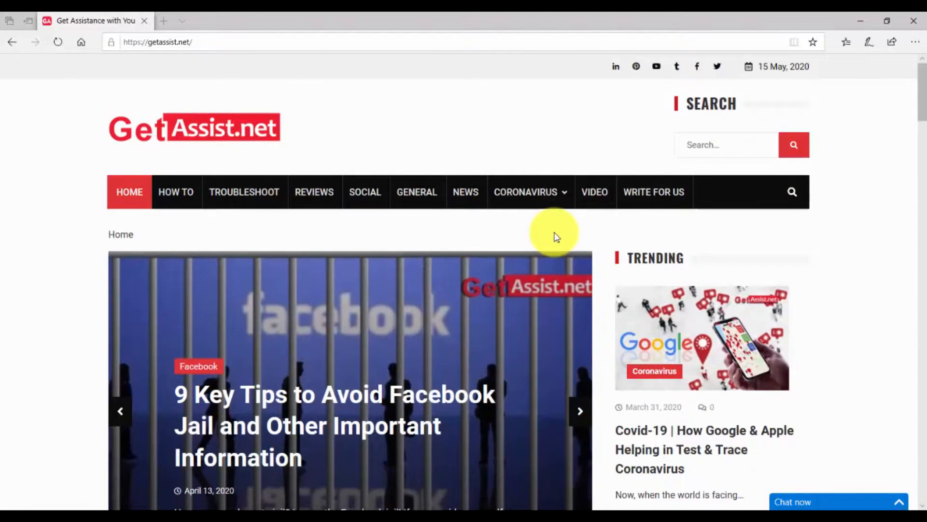
# Interact with the current Edge page before starting the search test.
pyautogui.click(578, 410)
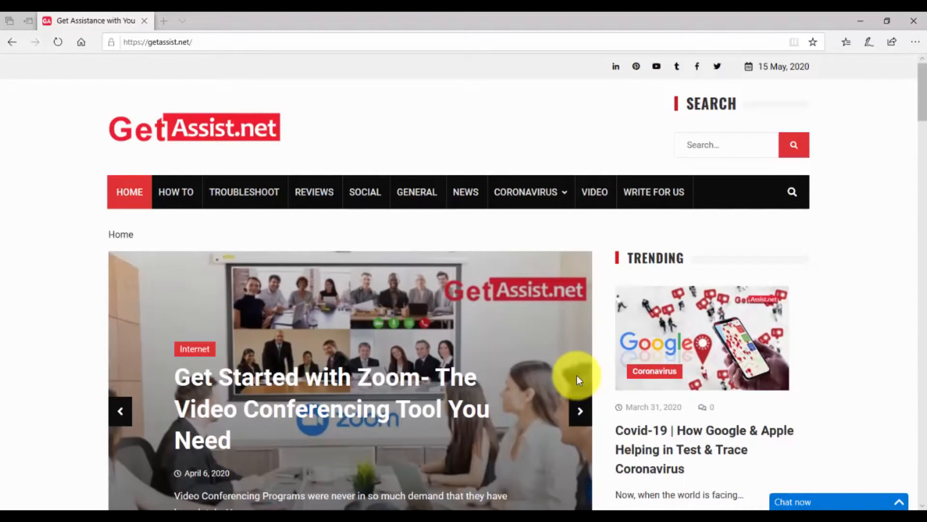
pyautogui.click(579, 411)
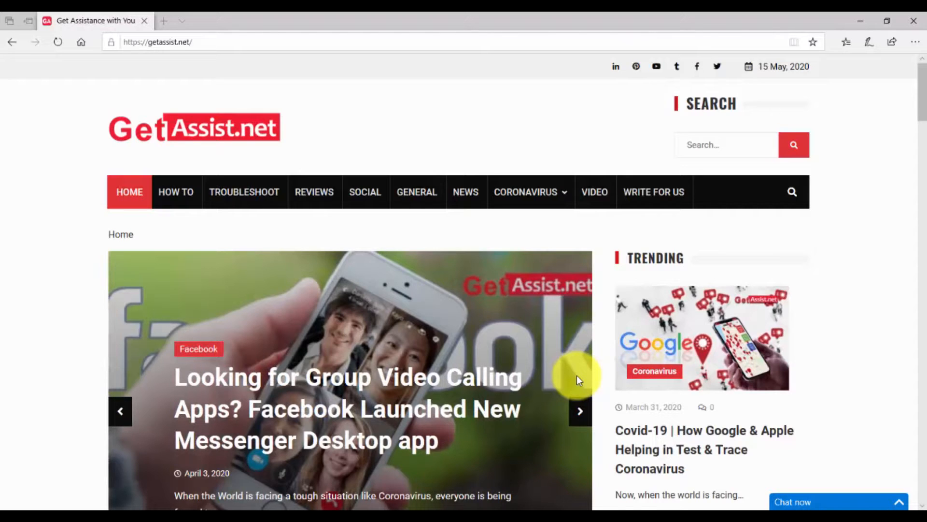
pyautogui.click(580, 411)
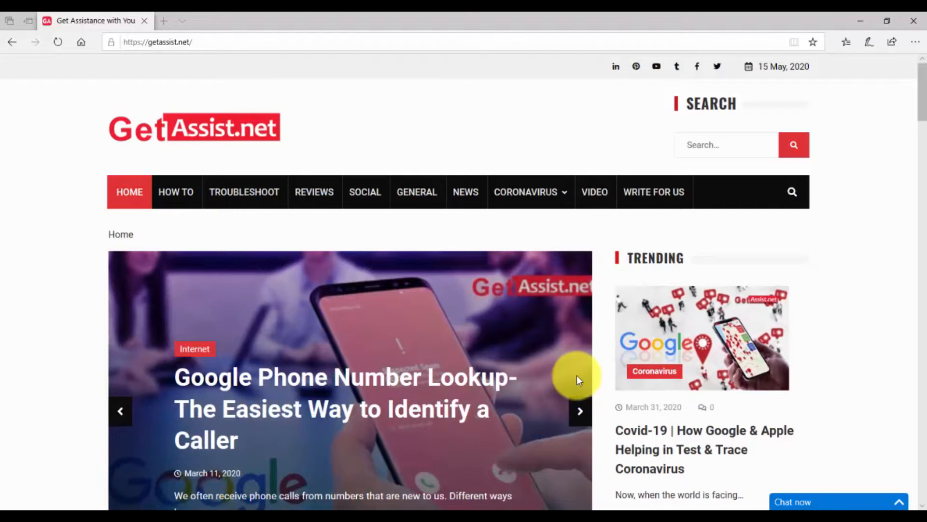
pyautogui.click(580, 410)
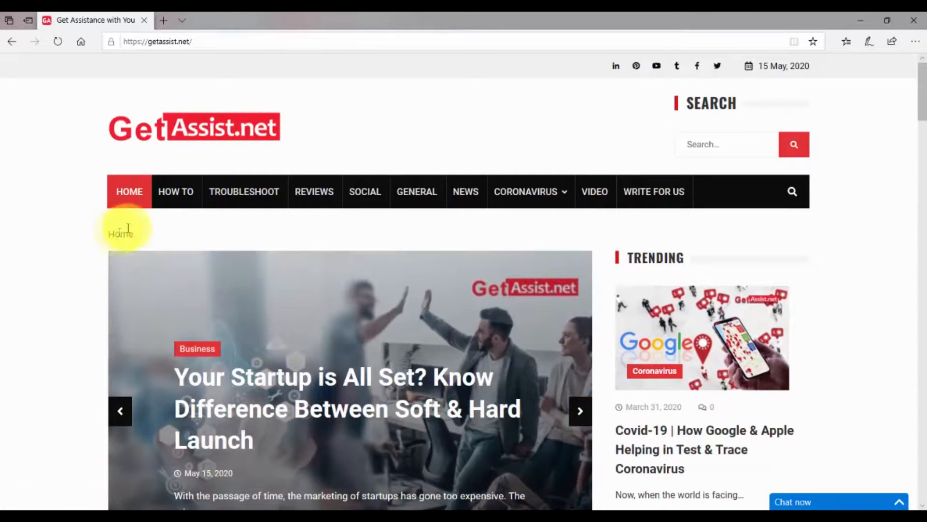
# Search for 'facebook' from the address bar in a new tab, getting Bing results.
pyautogui.click(280, 19)
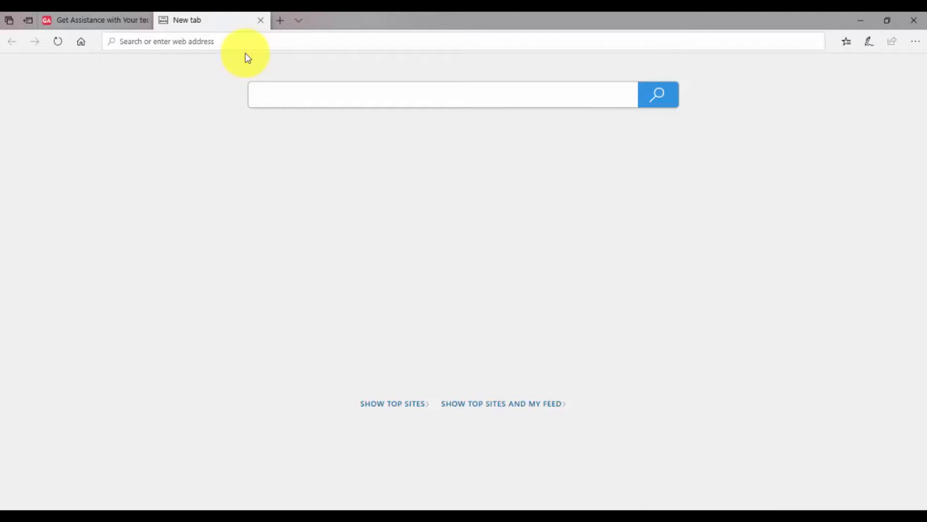
pyautogui.write('face')
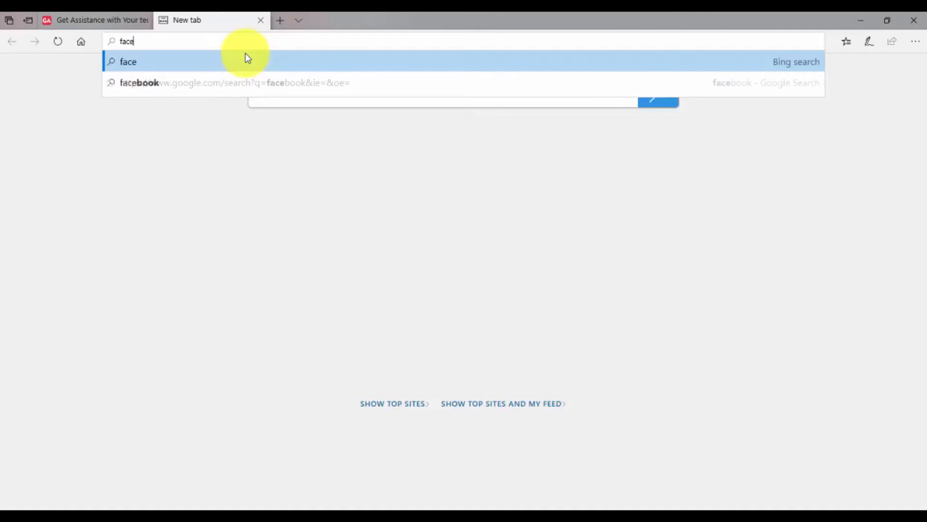
pyautogui.write('book')
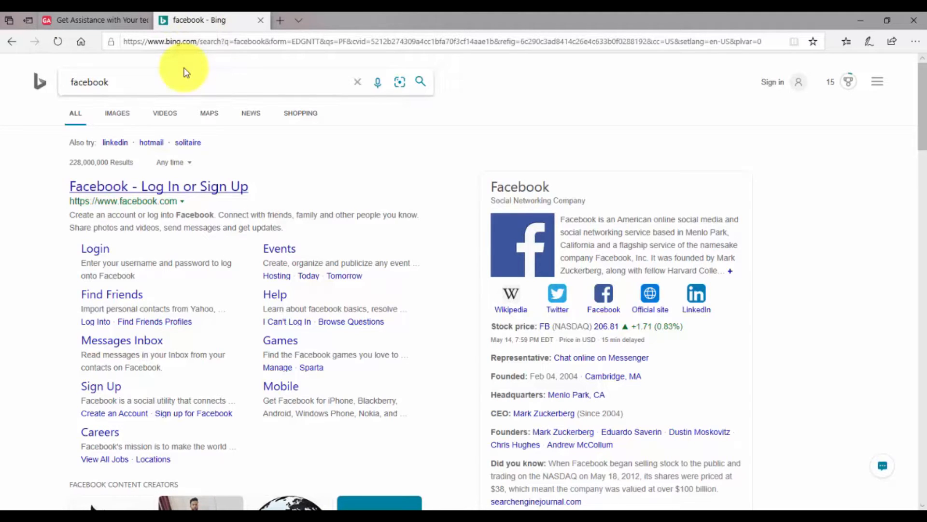
pyautogui.moveTo(67, 81)
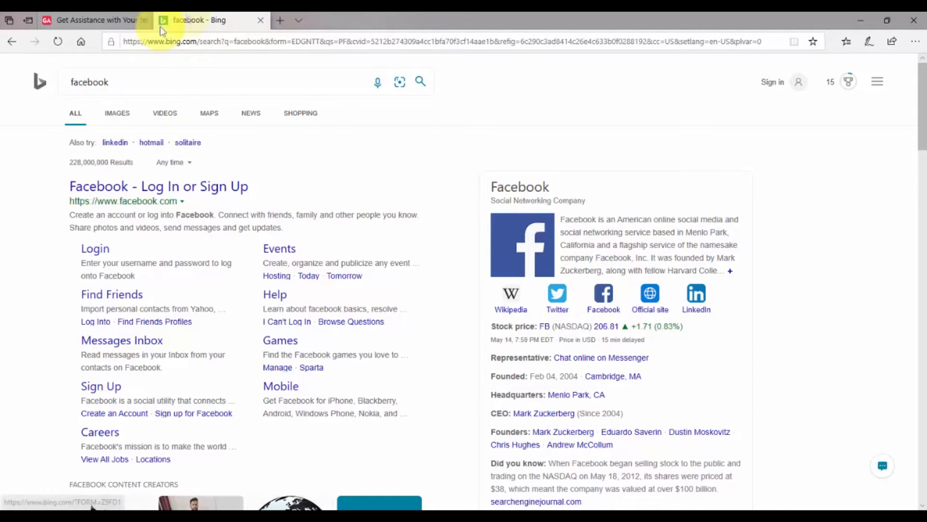
# Go from the Bing home page to google.com via the address bar.
pyautogui.click(414, 41)
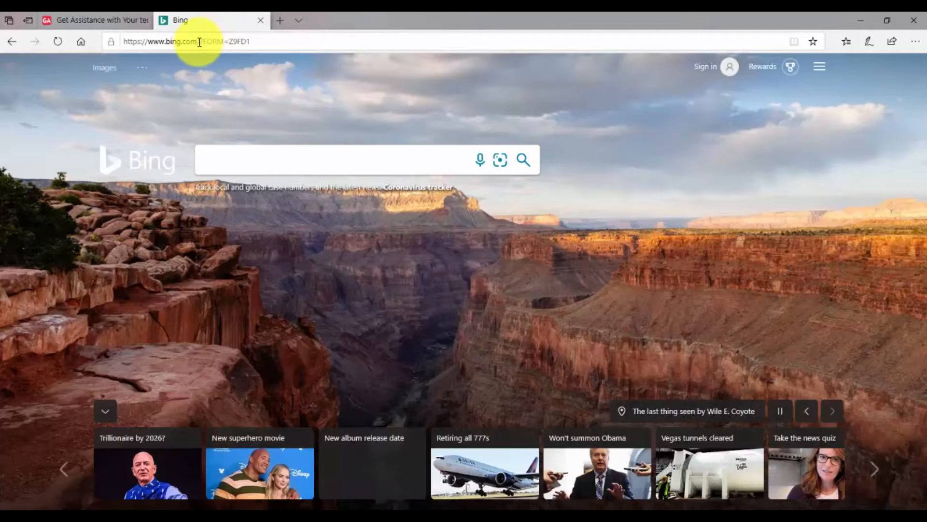
pyautogui.click(189, 42)
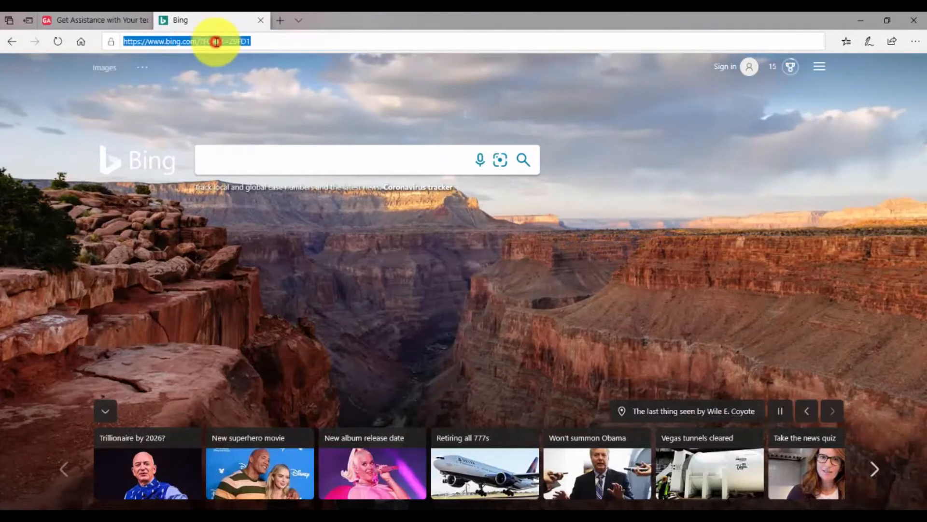
pyautogui.write('google.com/')
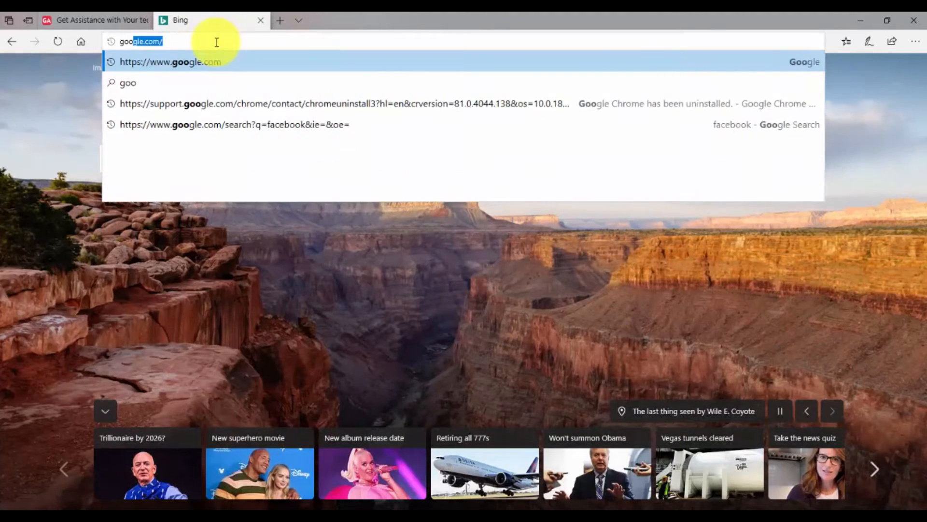
pyautogui.write('gle')
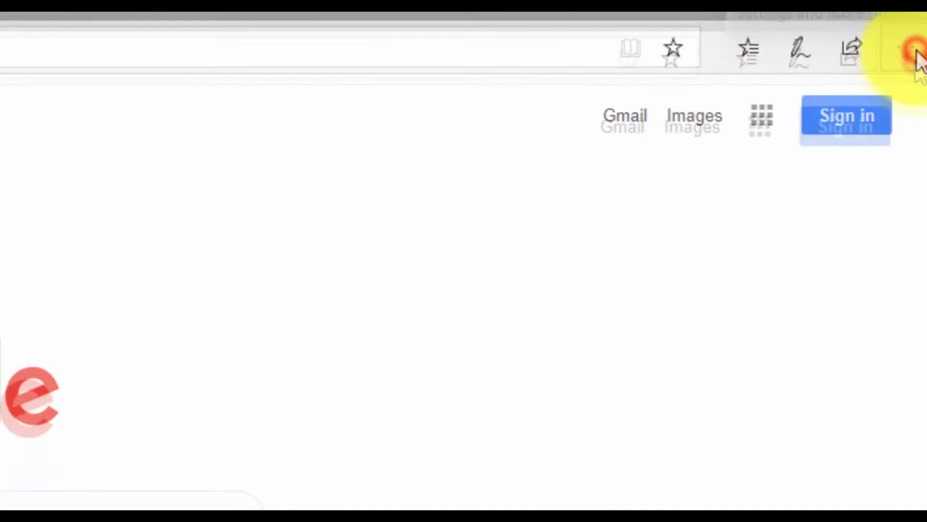
# Reach 'Change search provider' under Address bar search in Settings > Advanced.
pyautogui.click(914, 51)
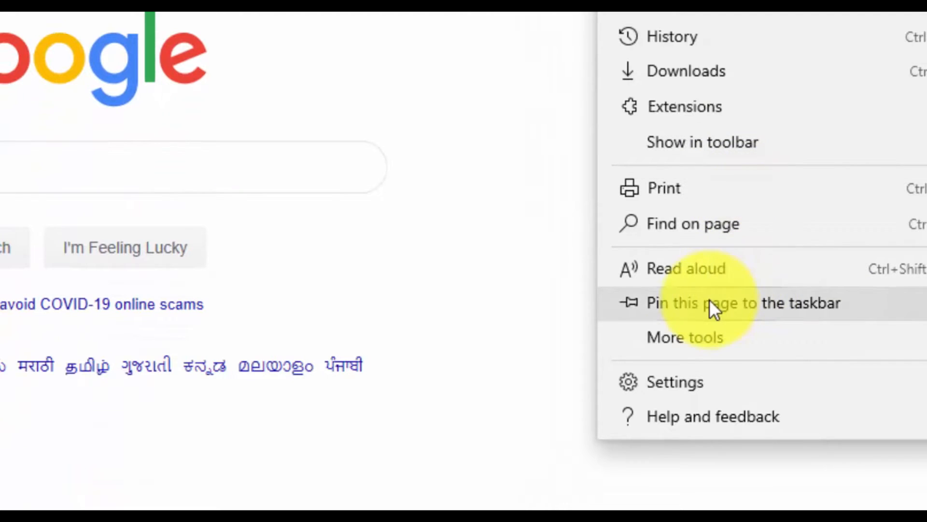
pyautogui.moveTo(674, 382)
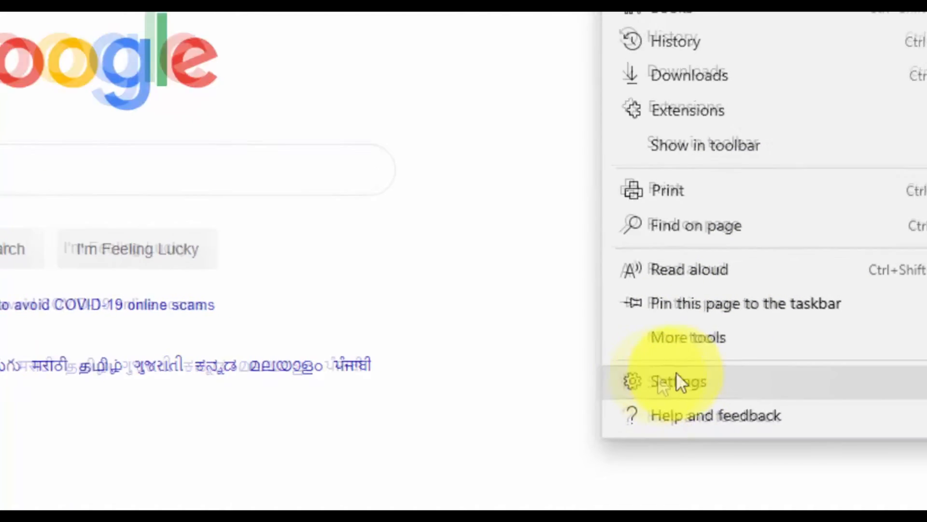
pyautogui.click(678, 381)
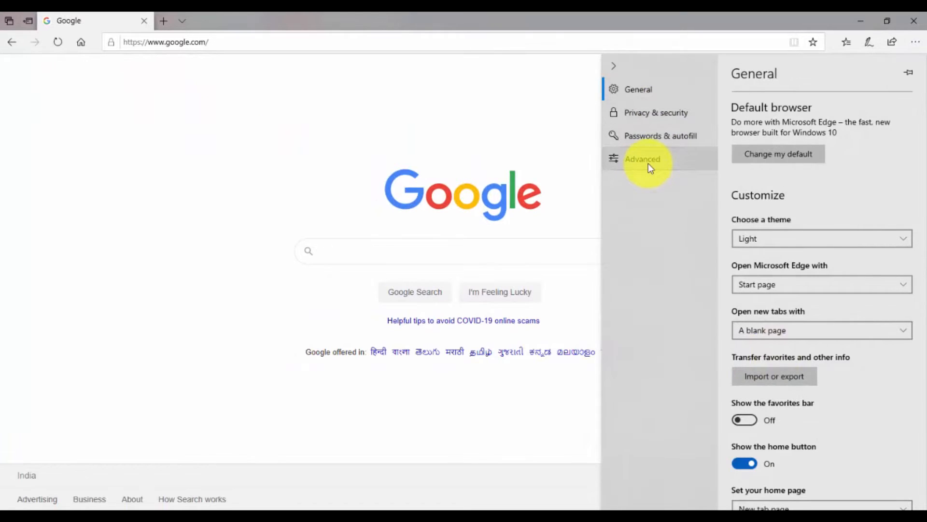
pyautogui.click(642, 159)
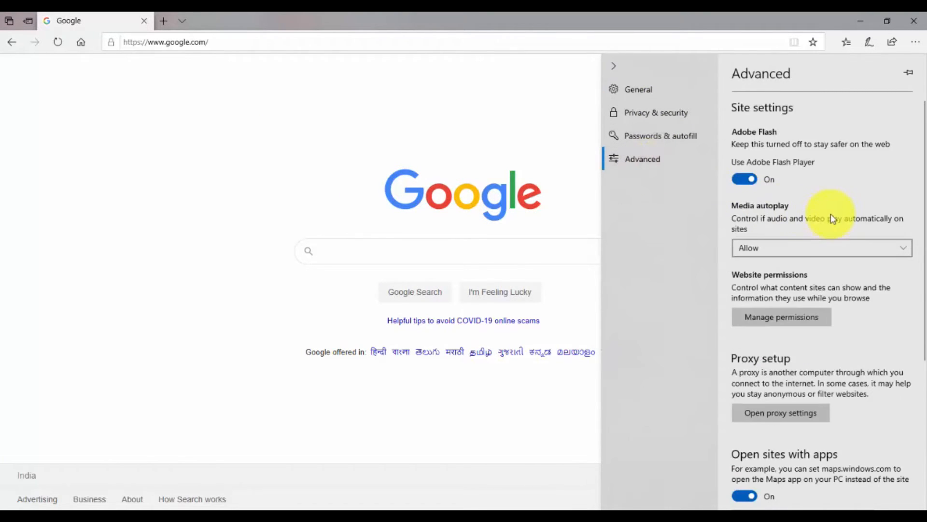
pyautogui.scroll(-3)
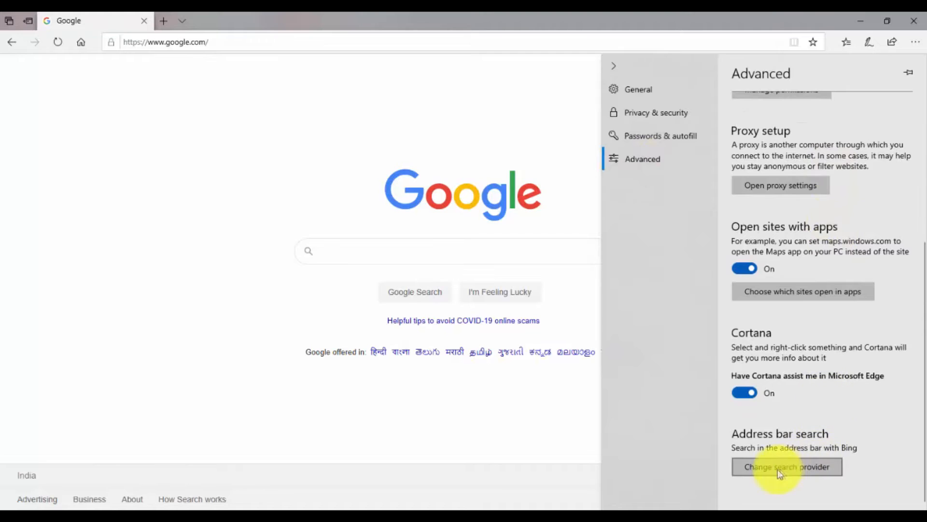
pyautogui.moveTo(828, 441)
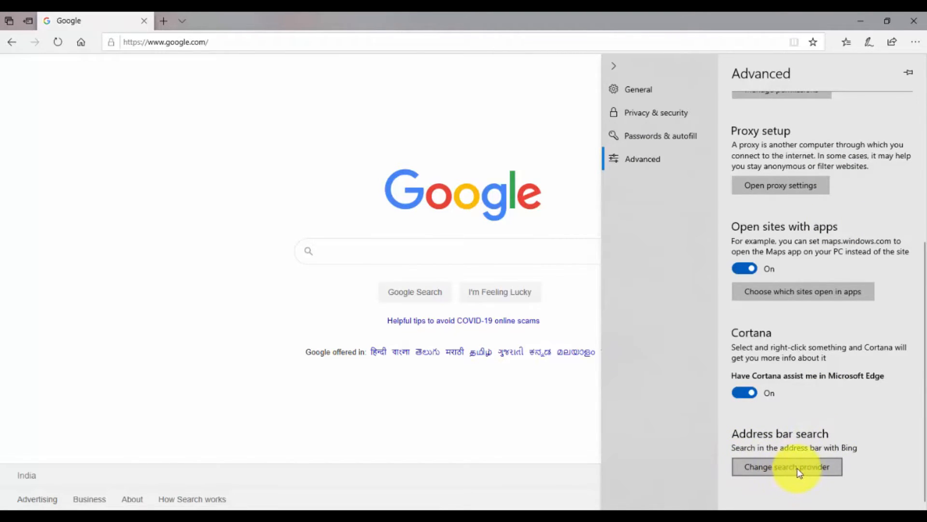
pyautogui.click(786, 466)
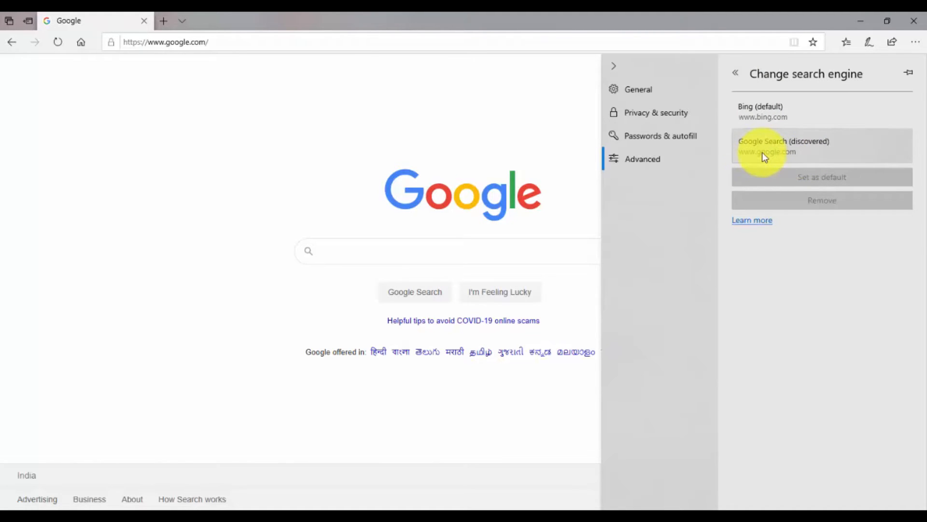
# Set Google Search (discovered) as default and dismiss the settings pane.
pyautogui.click(811, 146)
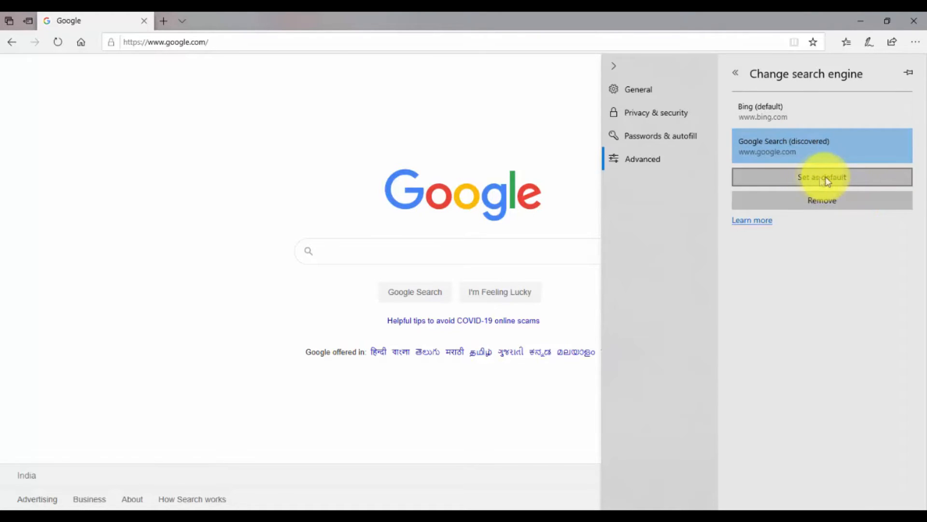
pyautogui.click(821, 177)
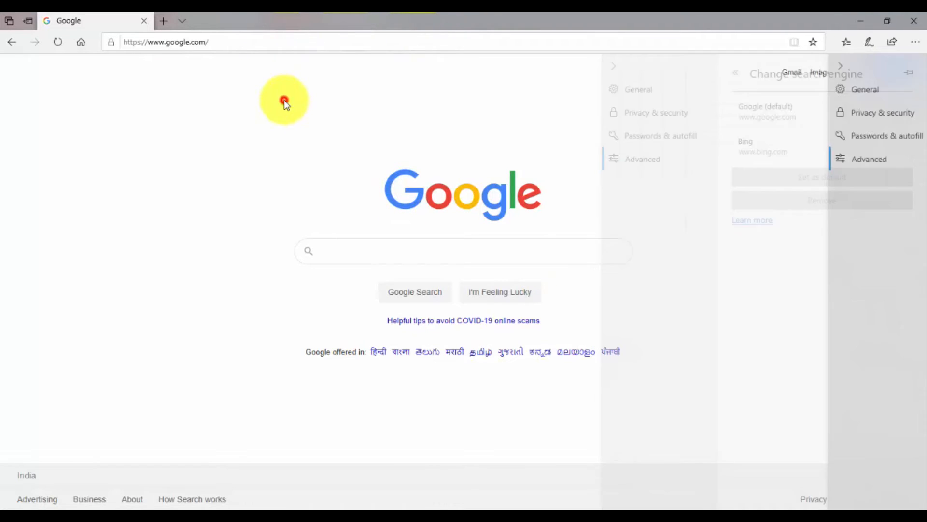
pyautogui.click(284, 100)
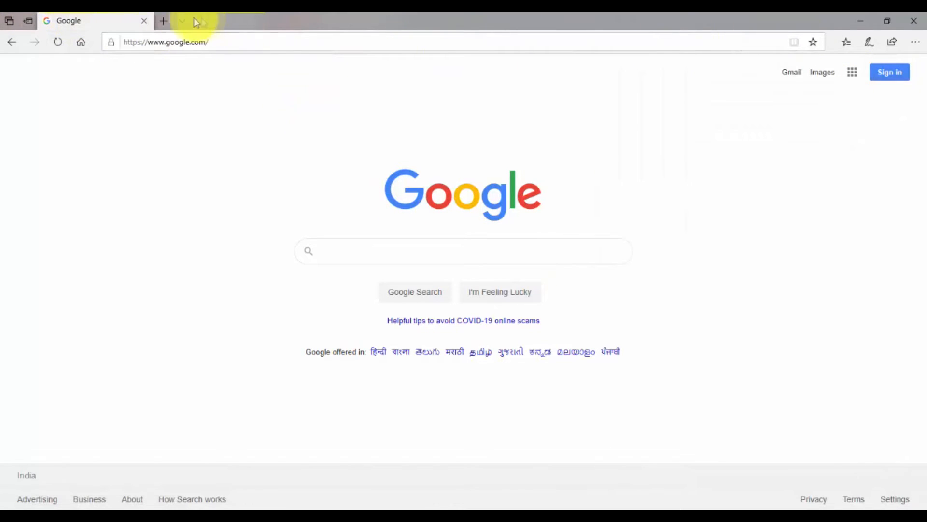
# Search for 'facebook' from the address bar in a new tab, now returning Google results.
pyautogui.click(163, 20)
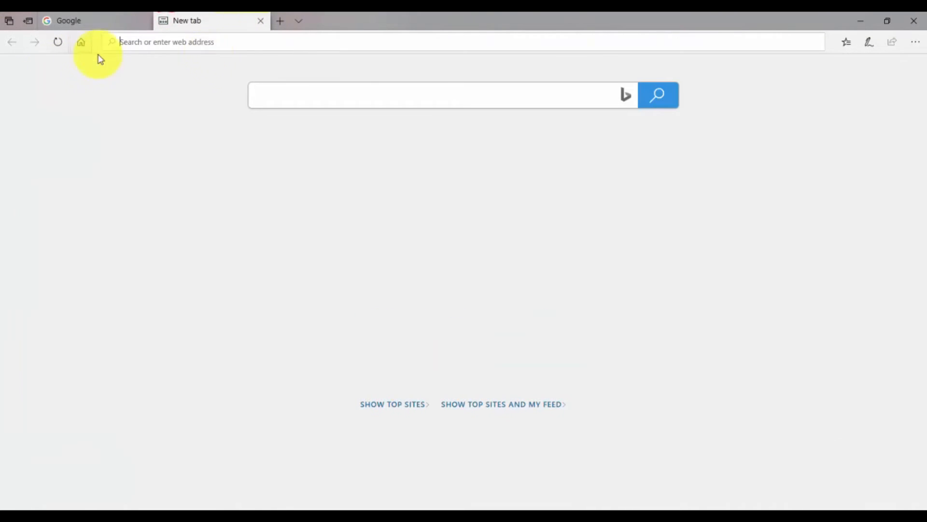
pyautogui.moveTo(279, 45)
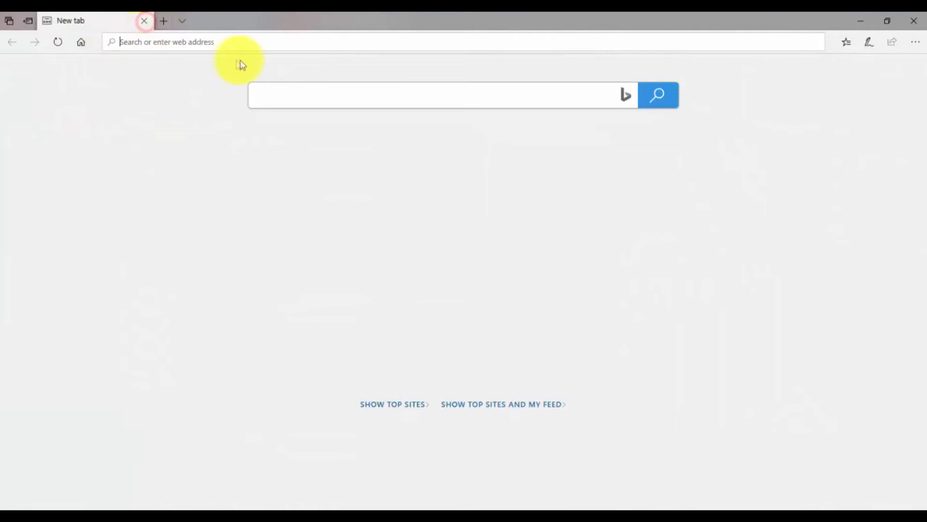
pyautogui.write('fac')
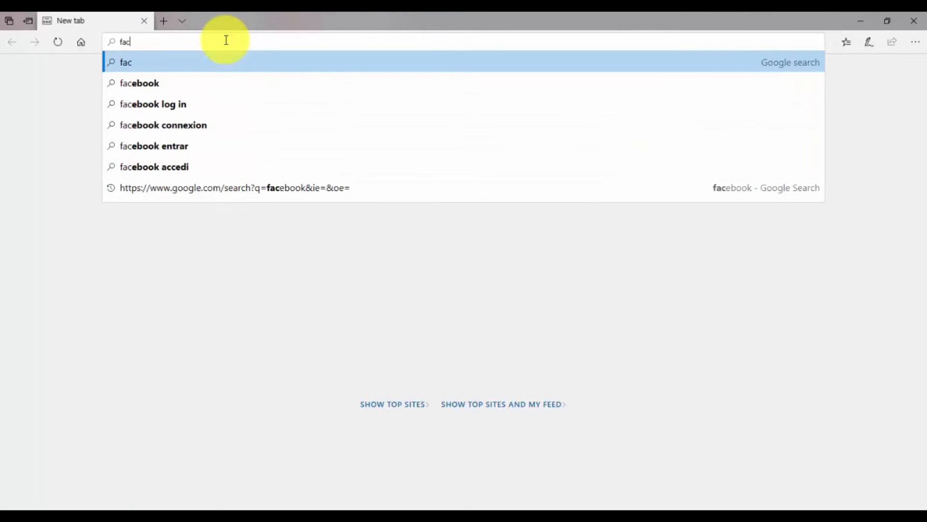
pyautogui.write('eok')
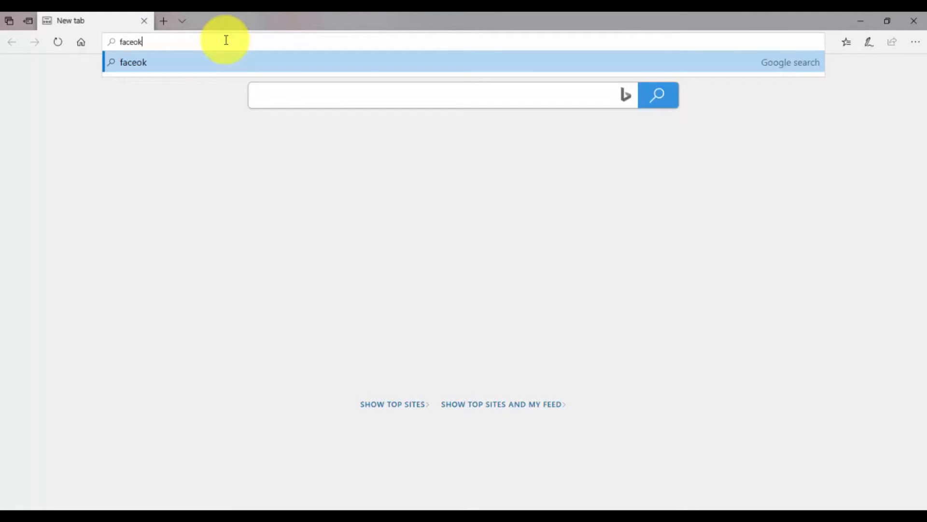
pyautogui.press('Backspace')
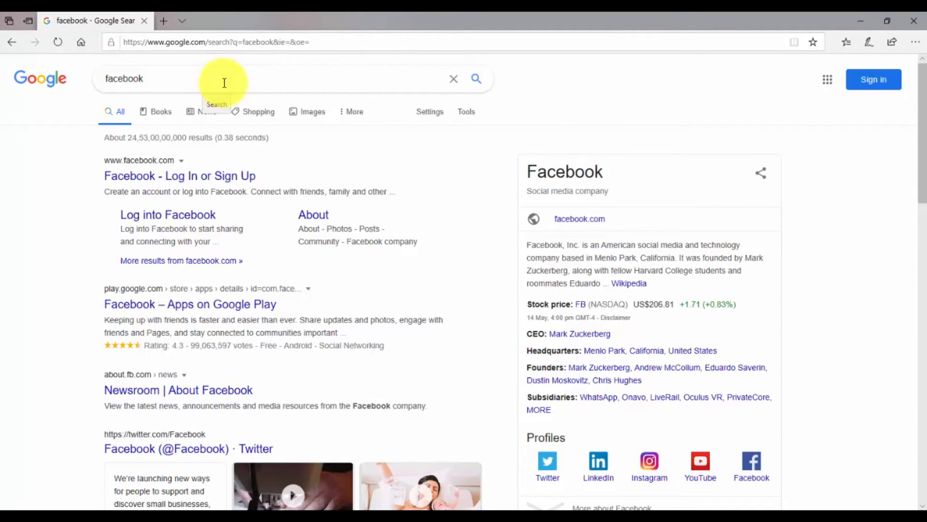
pyautogui.scroll(-3)
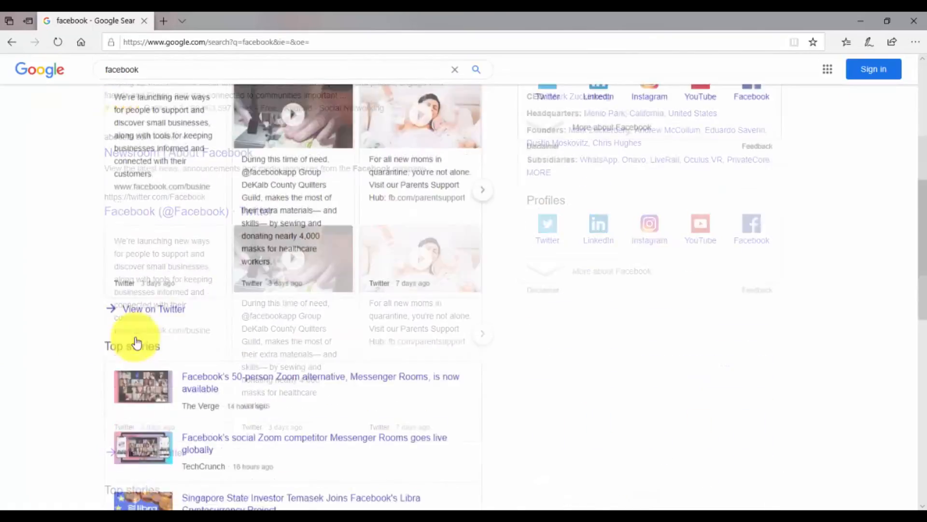
pyautogui.scroll(3)
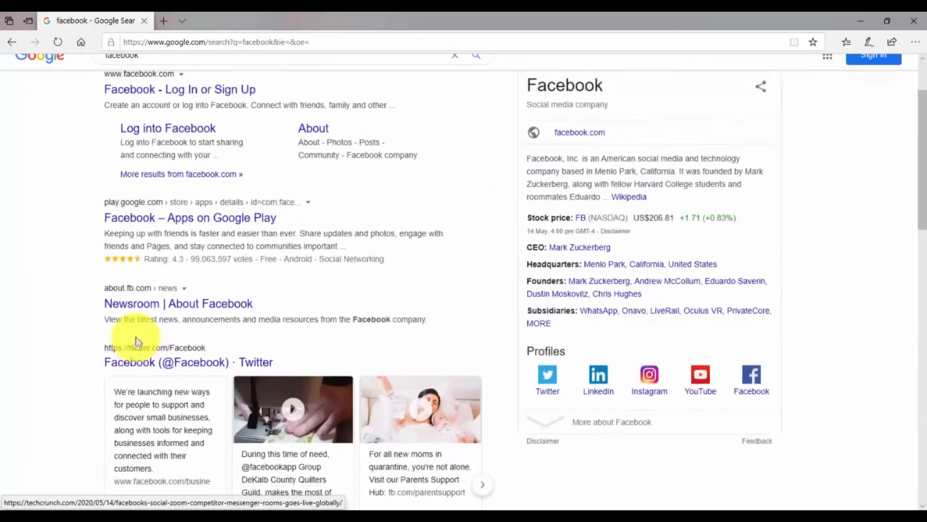
pyautogui.scroll(3)
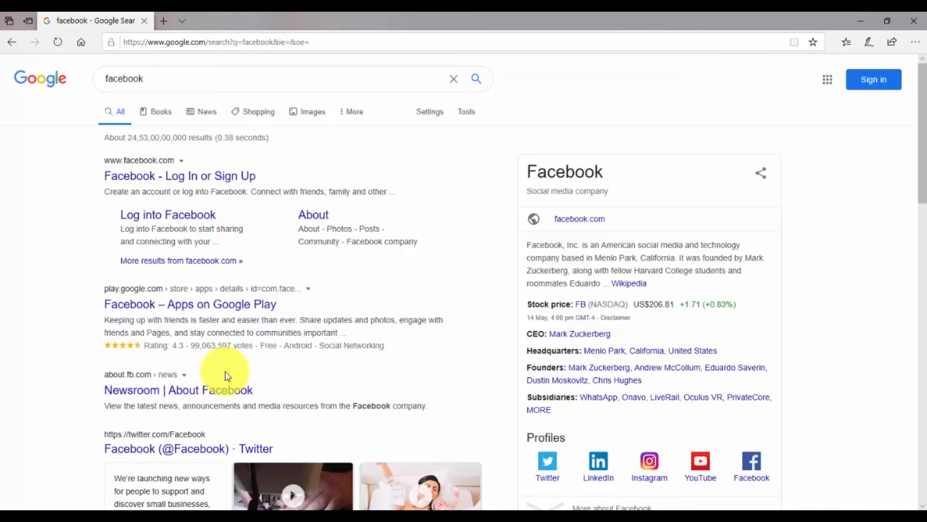
pyautogui.moveTo(136, 342)
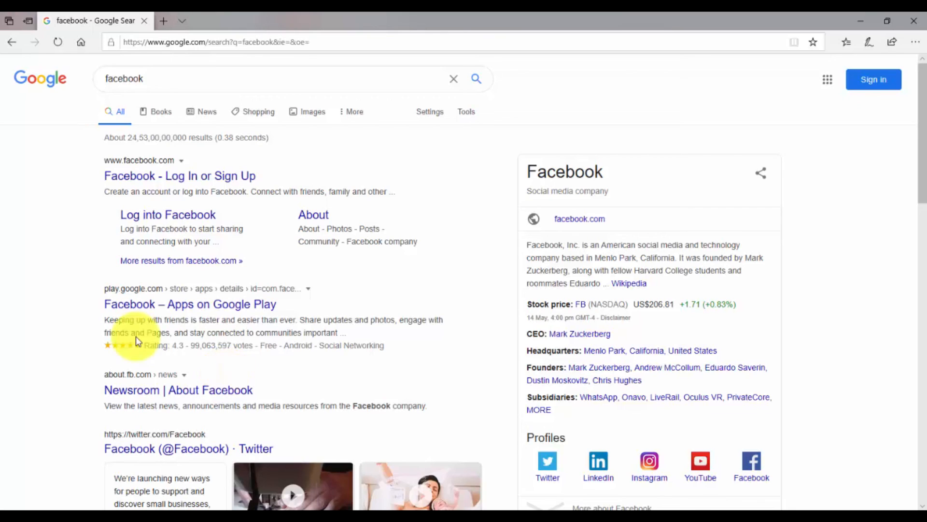